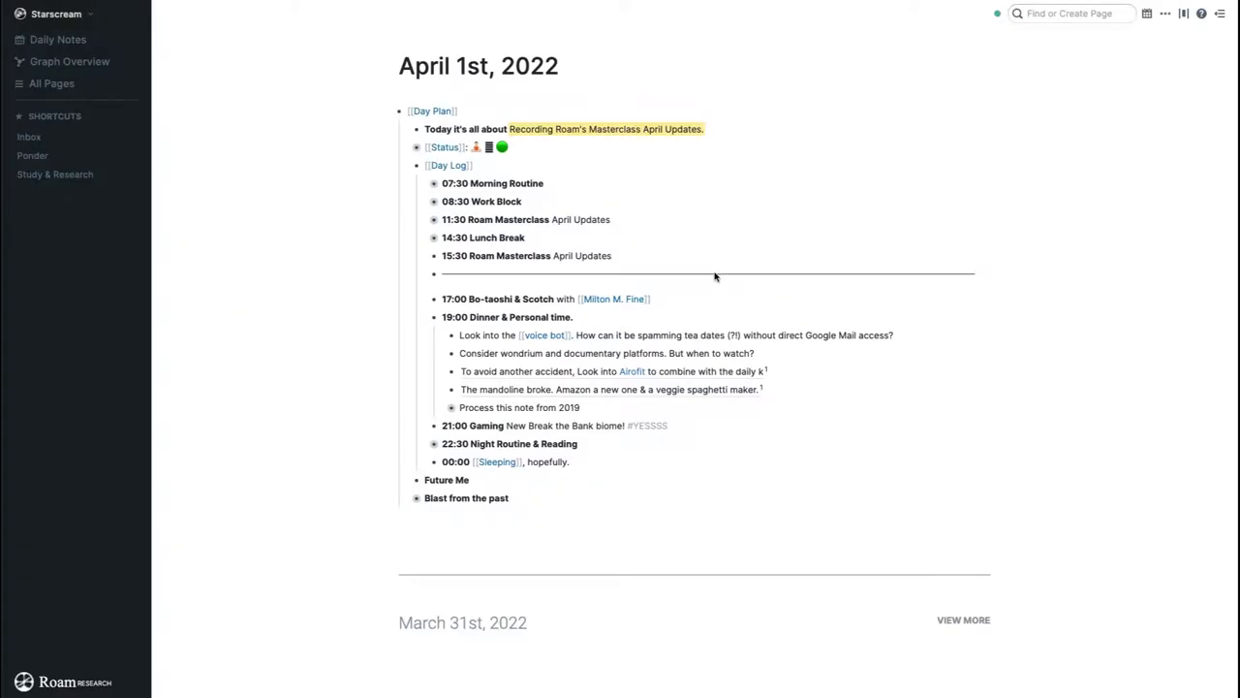
mouse_move(670, 264)
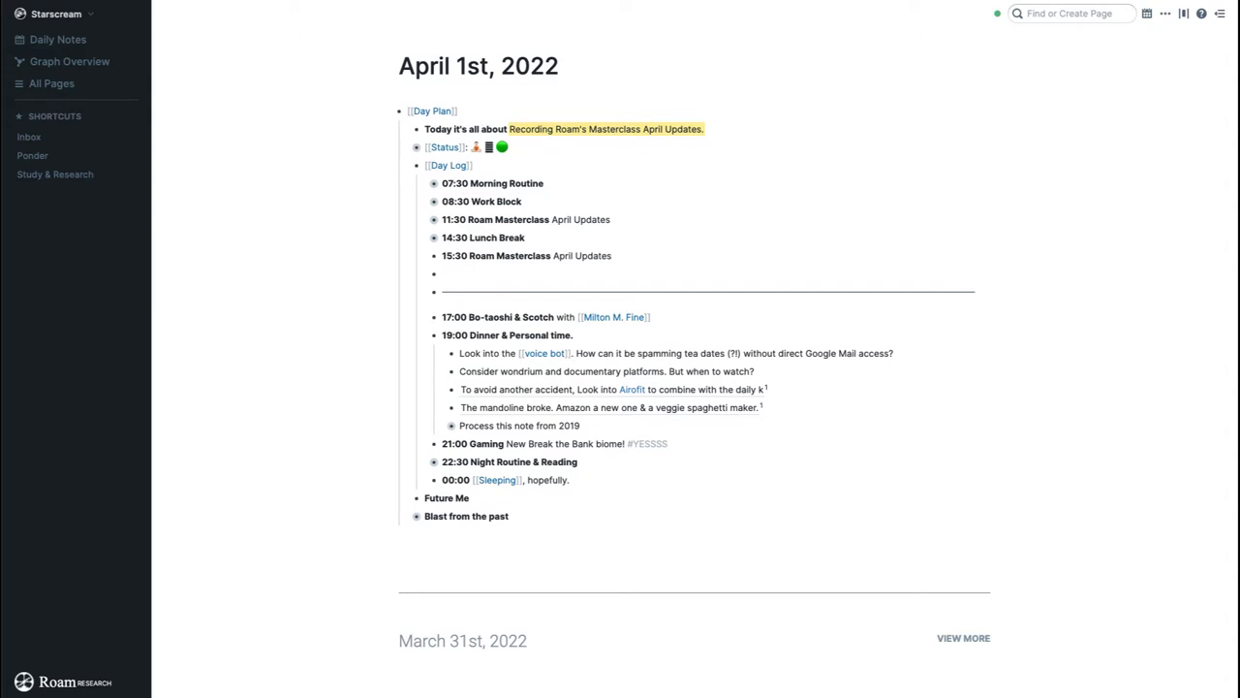
Insert a Delta recurring block in the Day Log via the ;;de autocomplete
type(";;de")
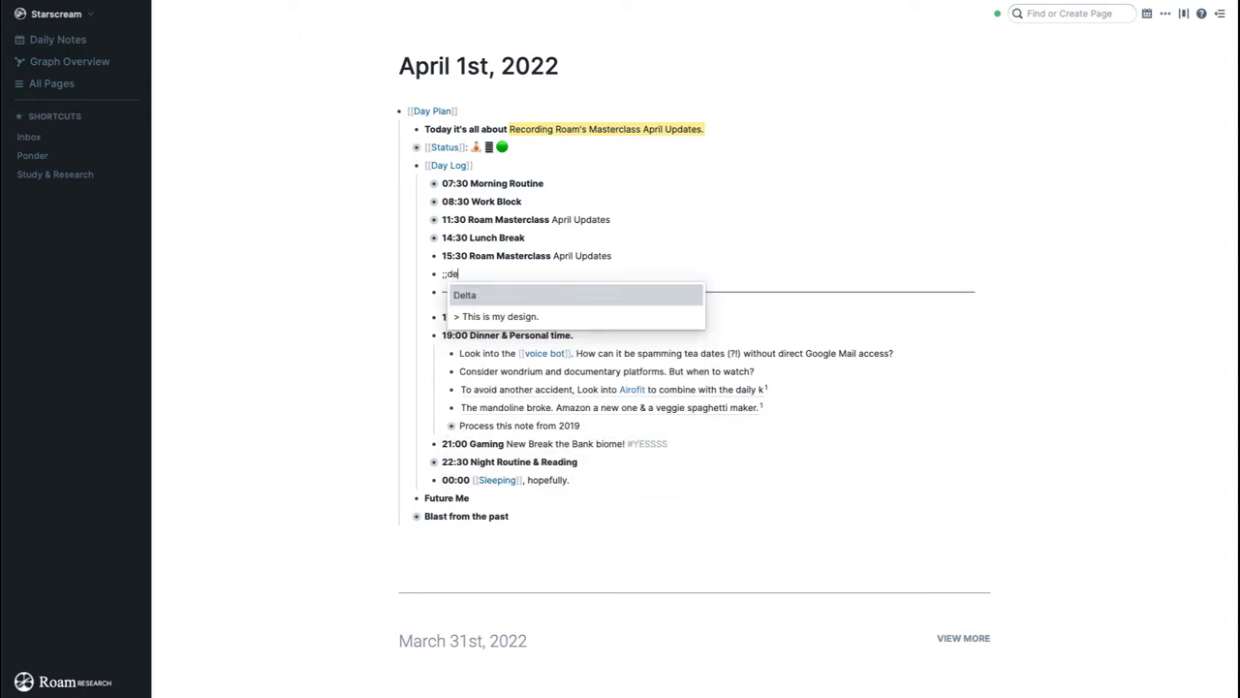
left_click(465, 294)
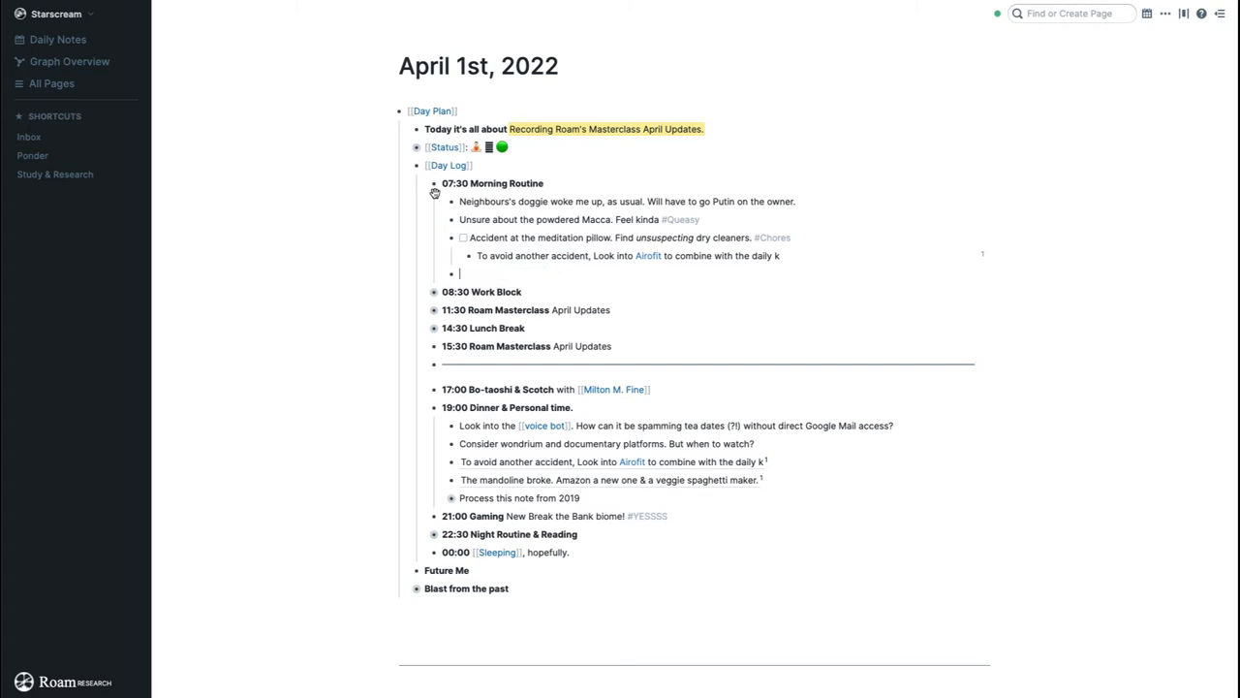
left_click(432, 182)
type("Shower")
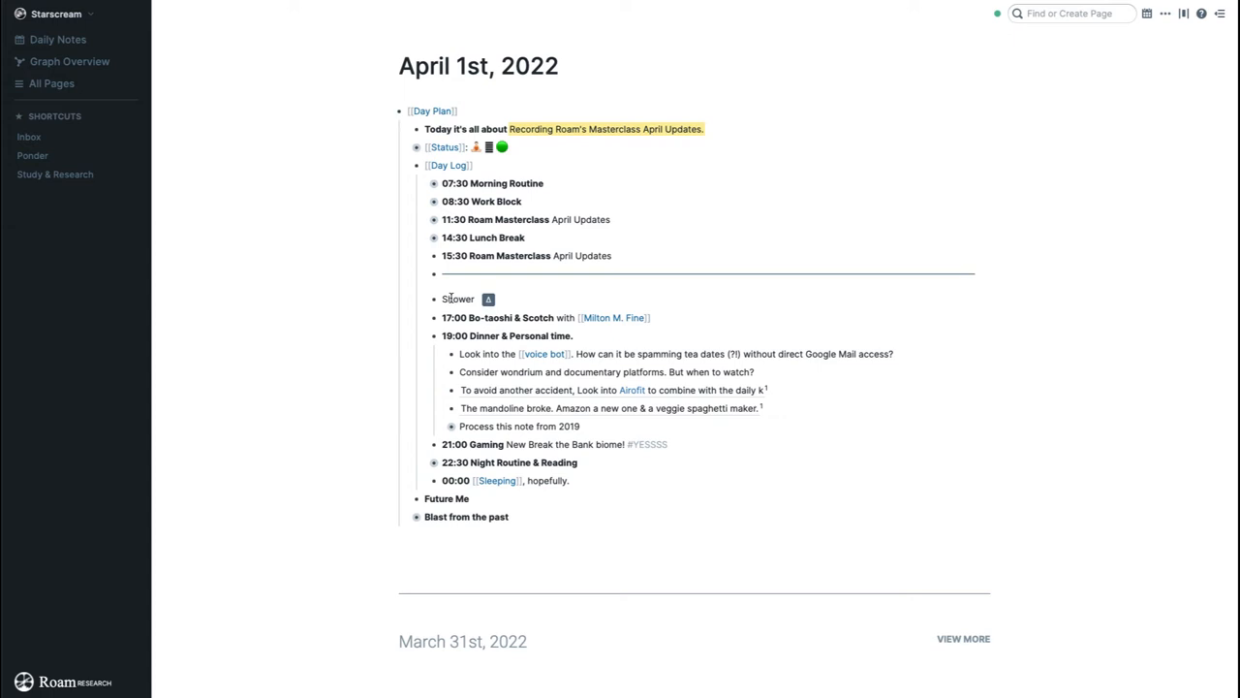
mouse_move(436, 299)
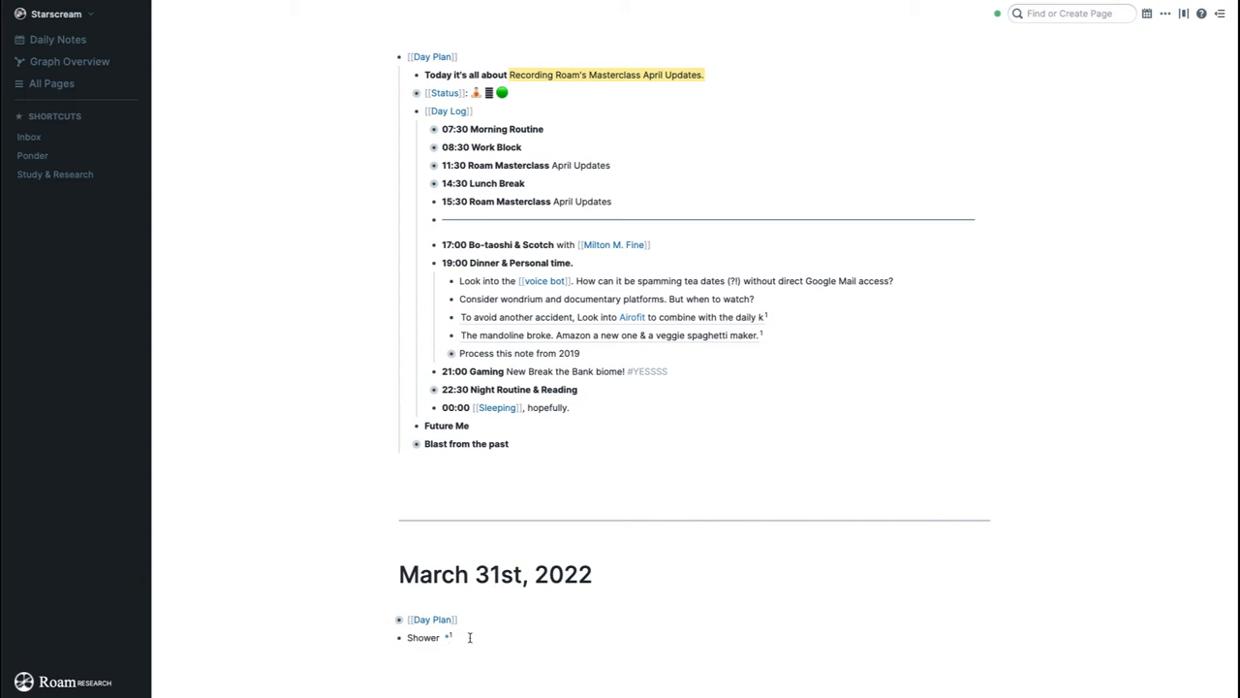
mouse_move(601, 467)
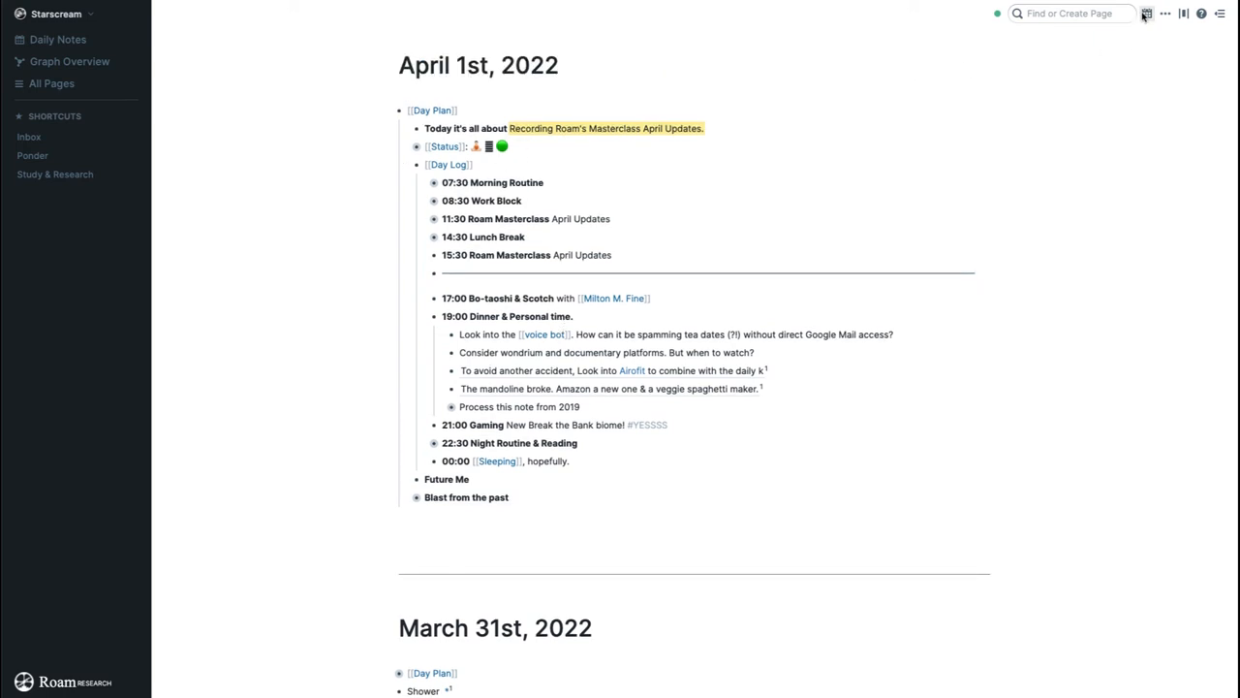
left_click(1149, 13)
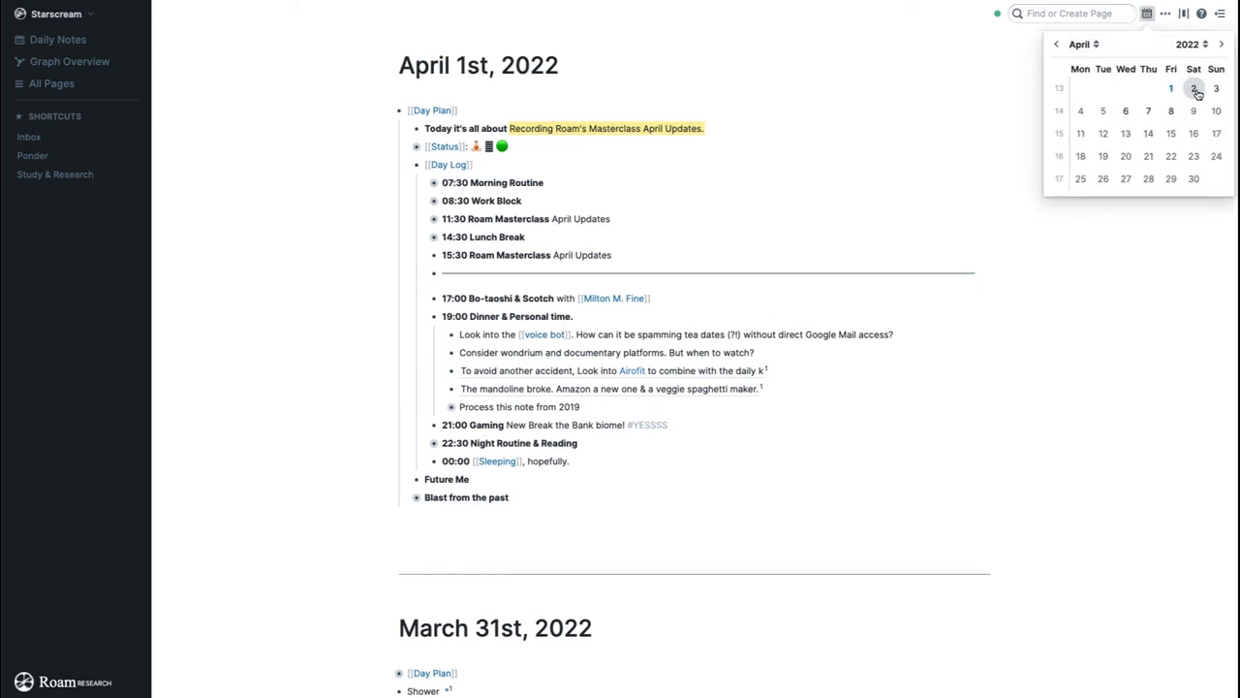
left_click(1197, 89)
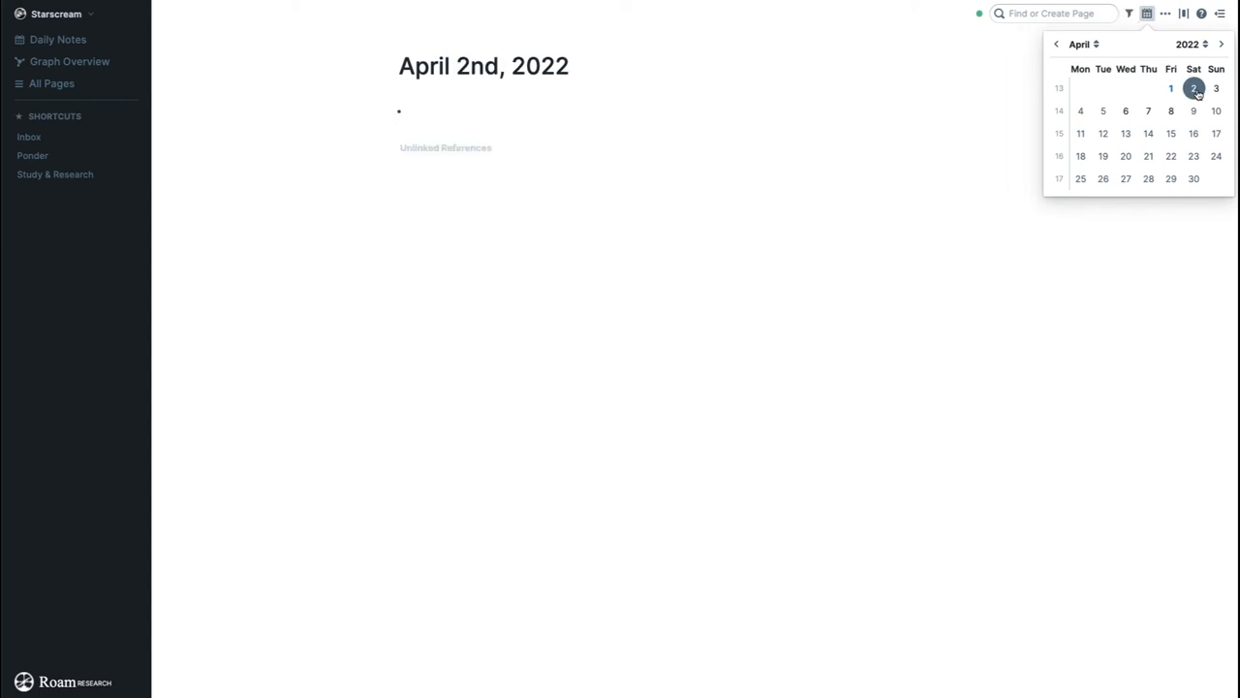
mouse_move(748, 103)
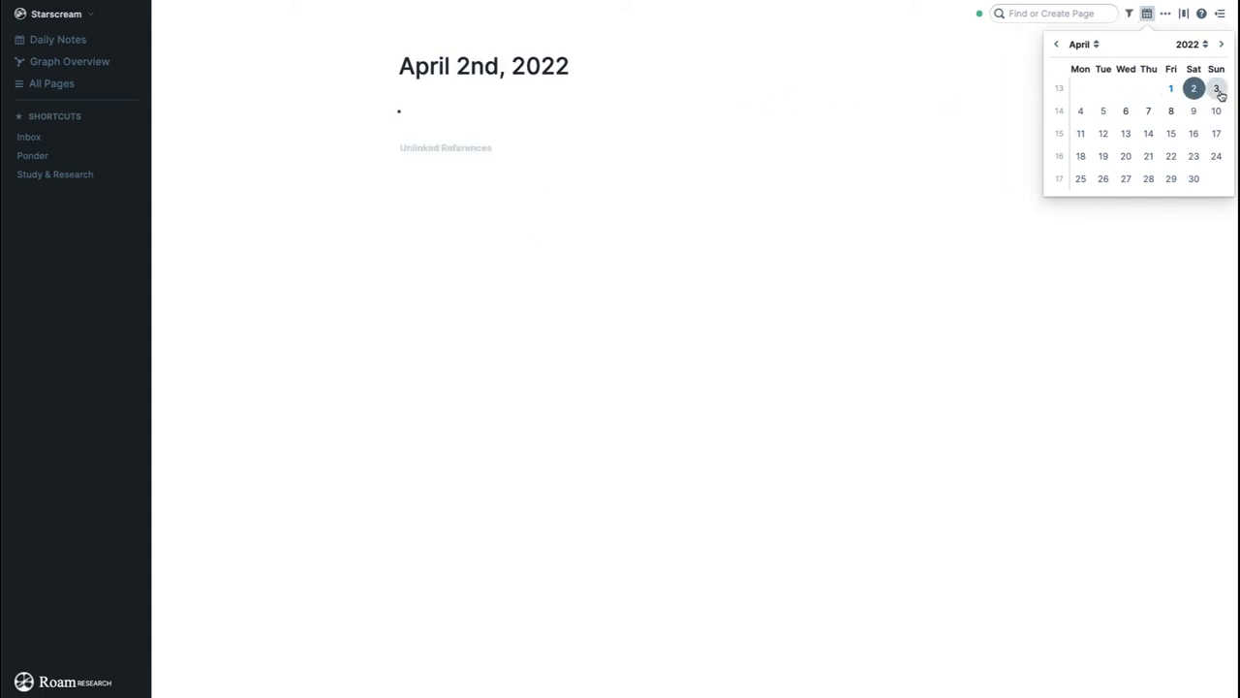
left_click(1172, 86)
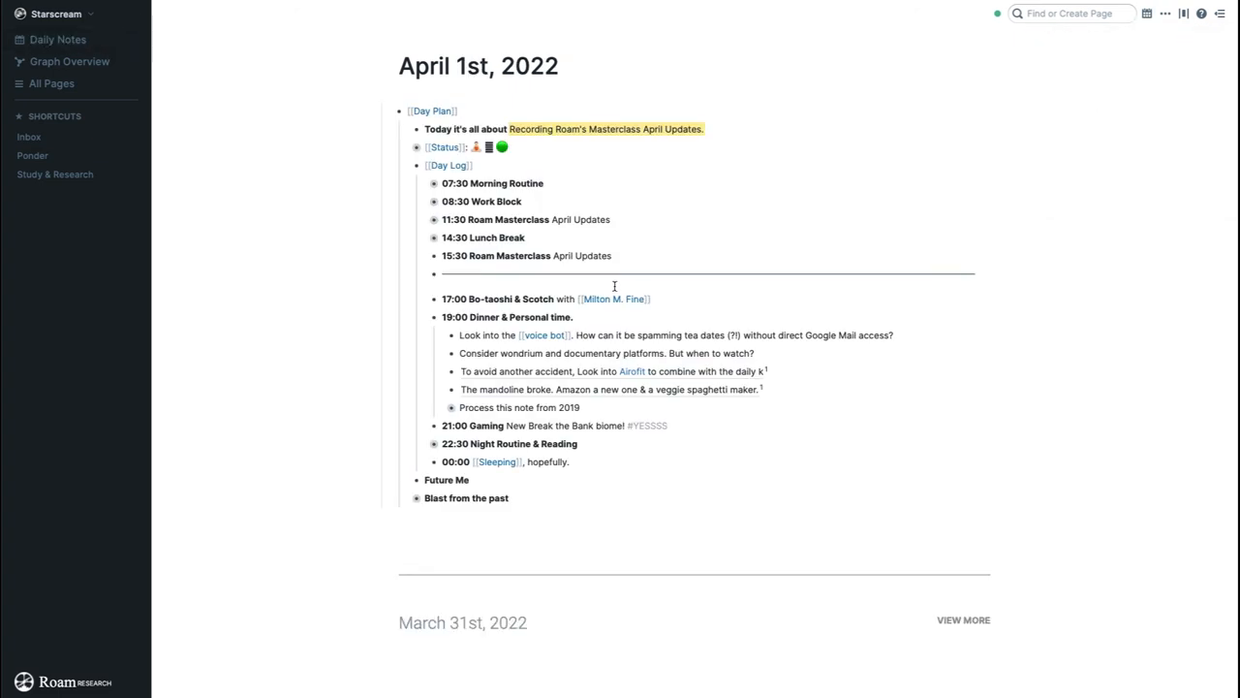
scroll("down", 3)
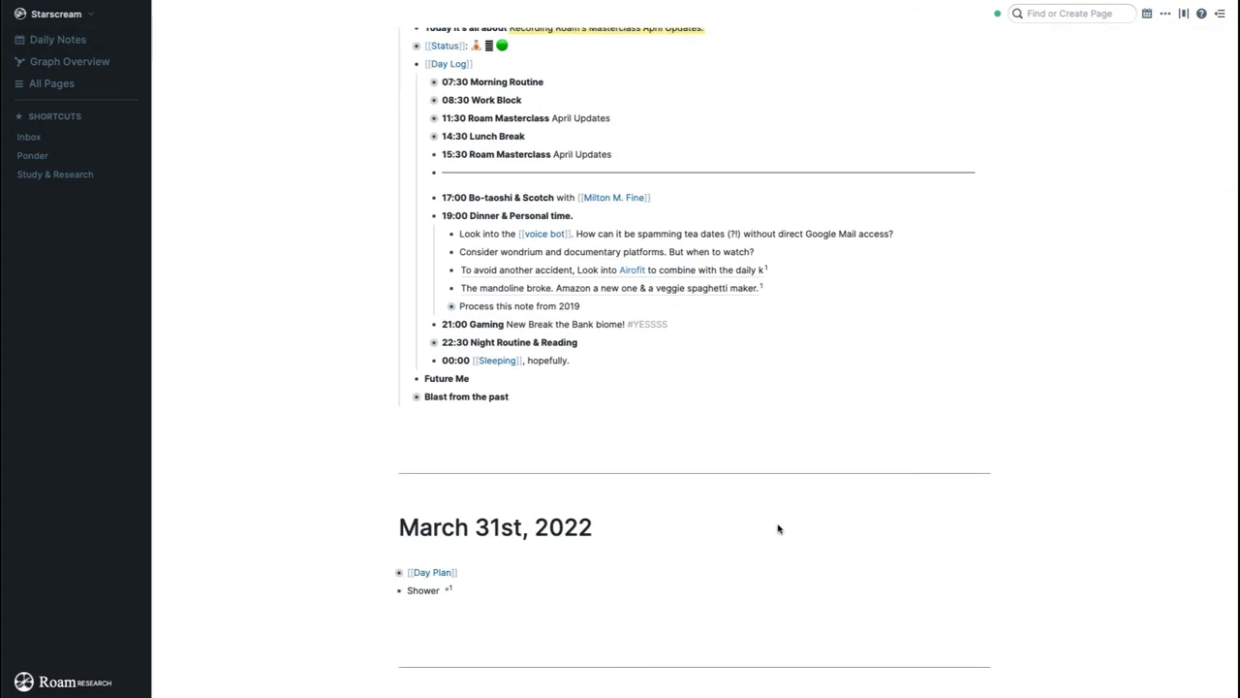
scroll("down", 3)
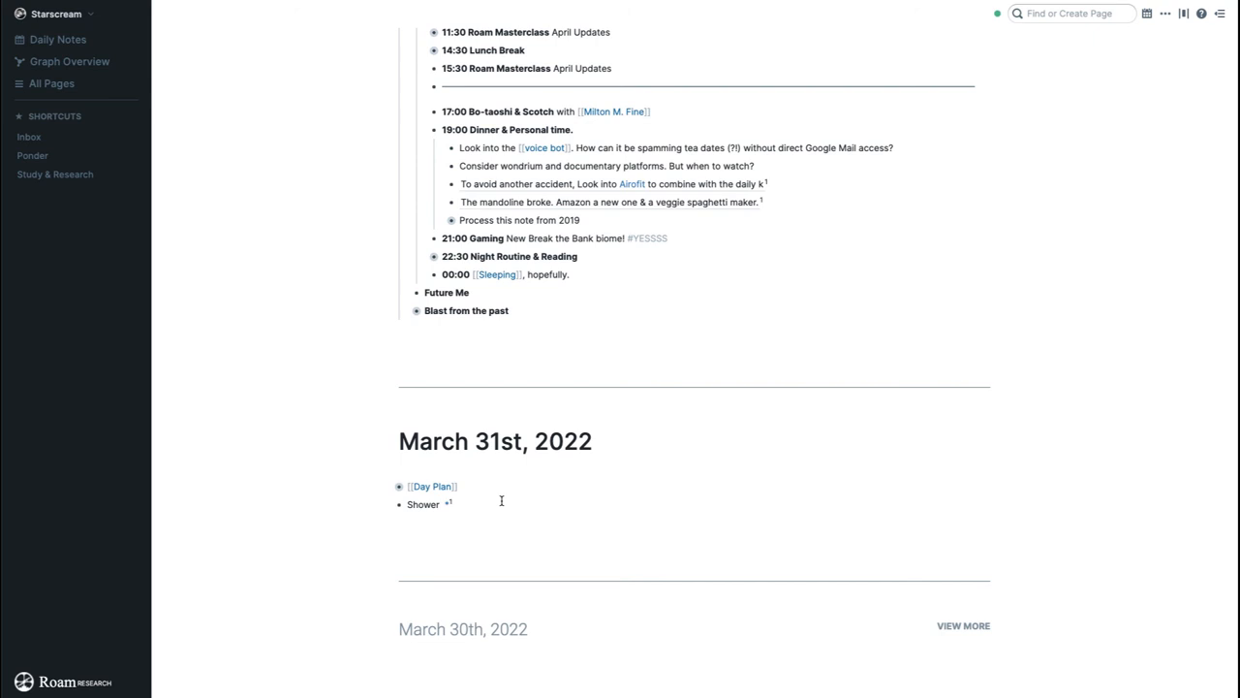